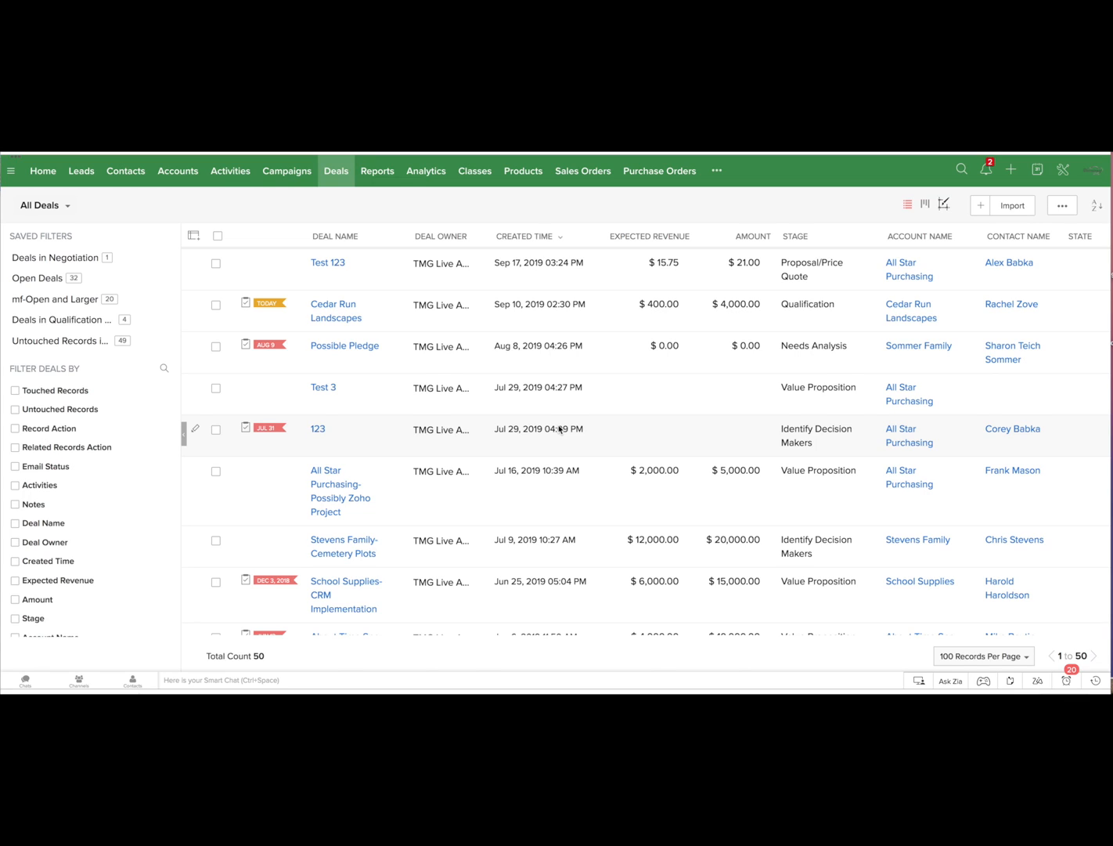
pyautogui.moveTo(404, 316)
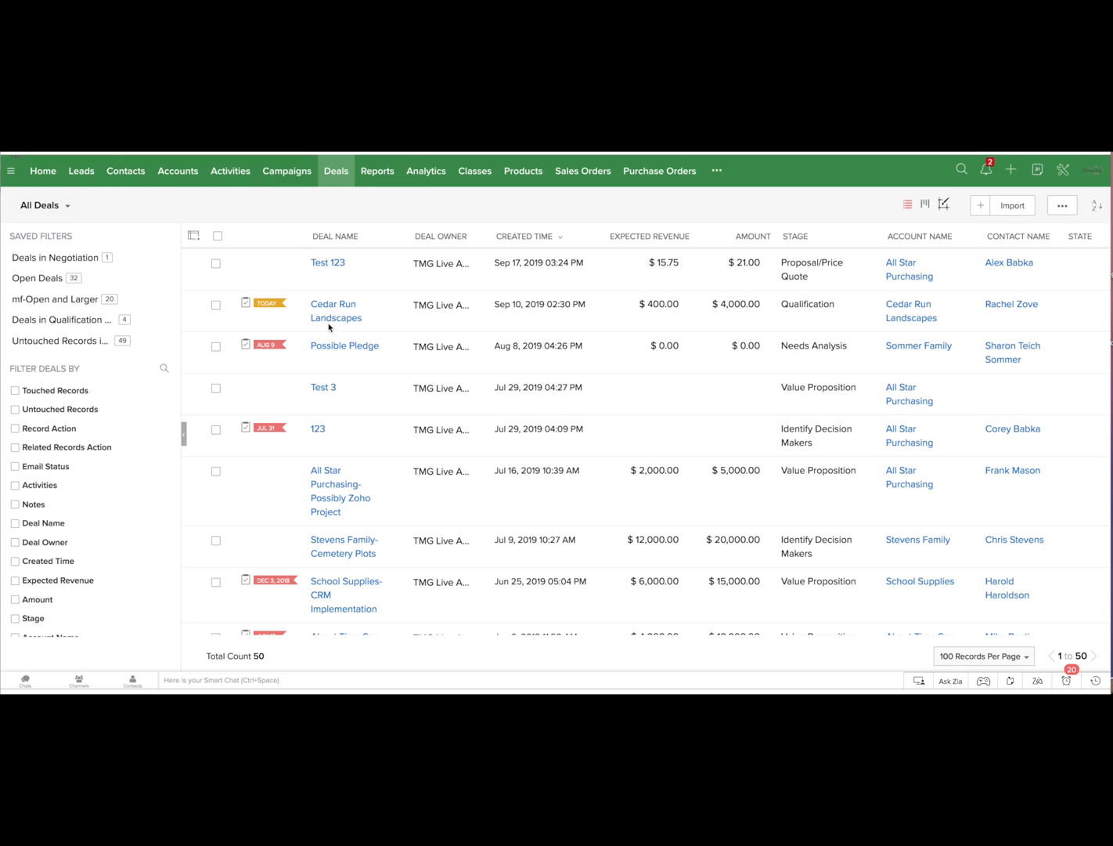
pyautogui.moveTo(328, 388)
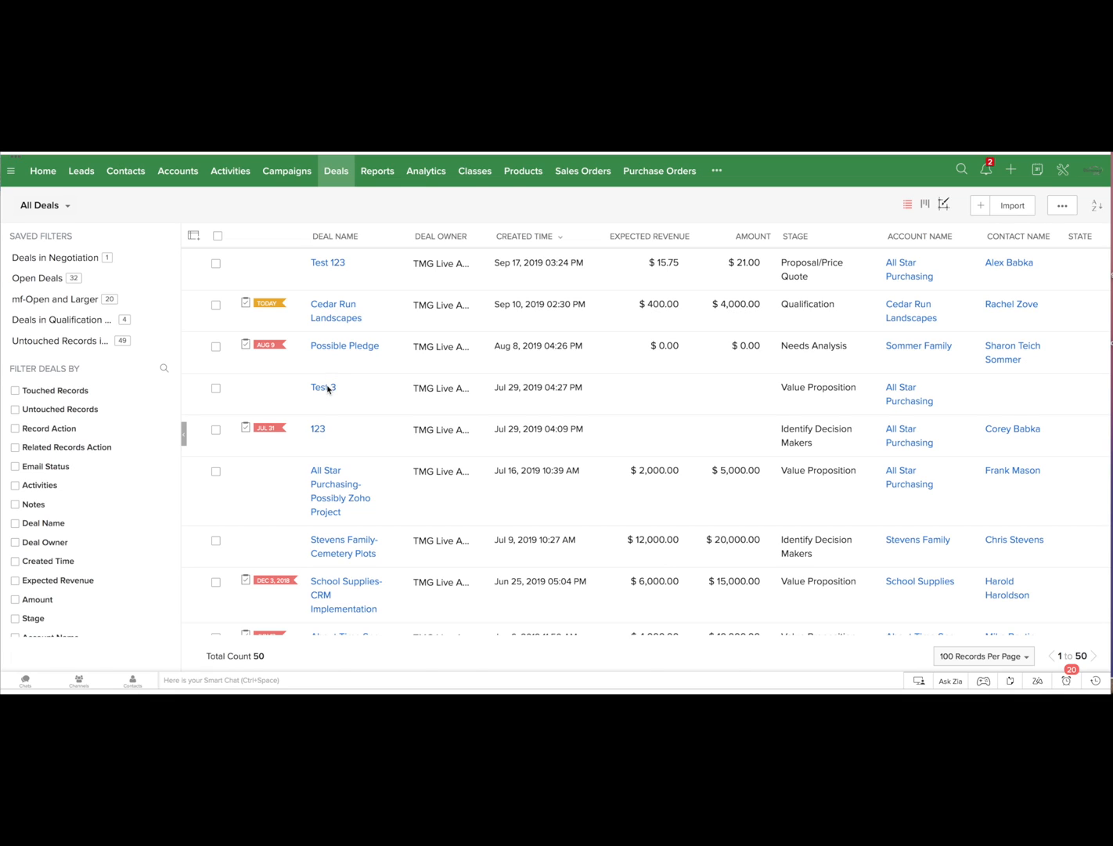
pyautogui.moveTo(341, 461)
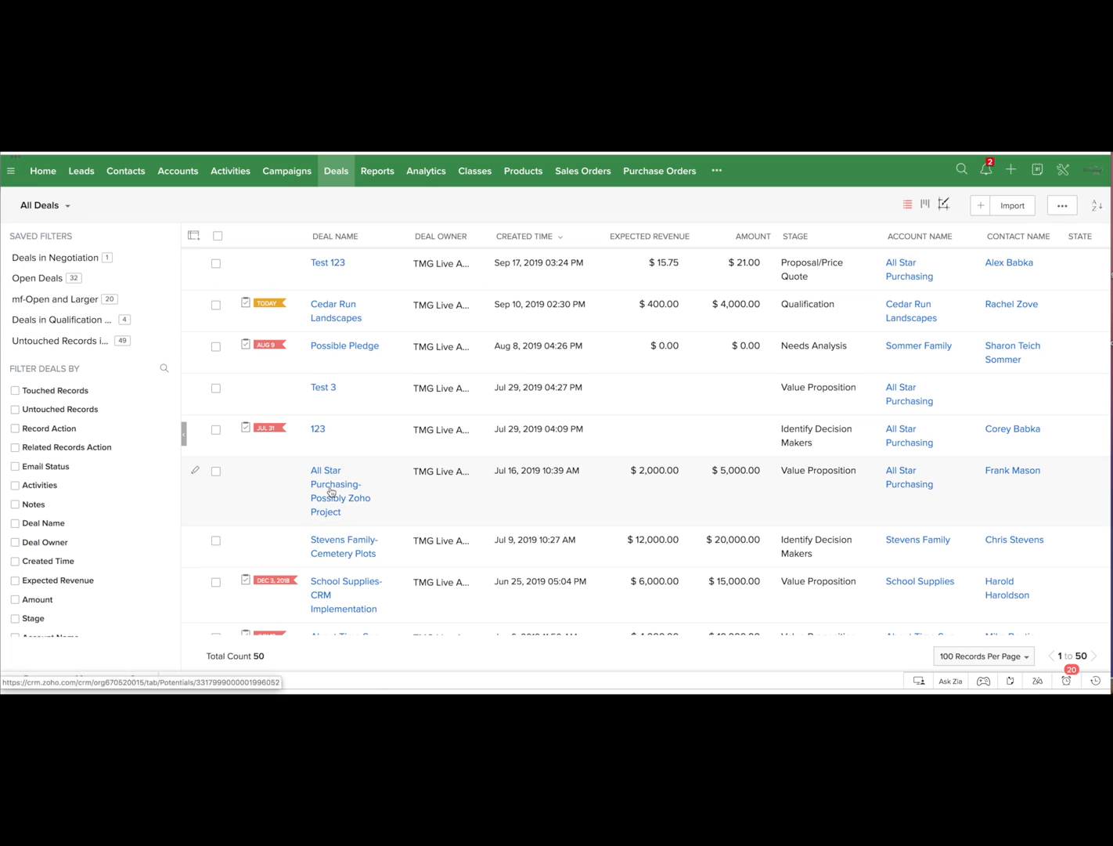
# Open the 'All Star Purchasing-Possibly Zoho Project' deal record from the Deals list
pyautogui.click(340, 491)
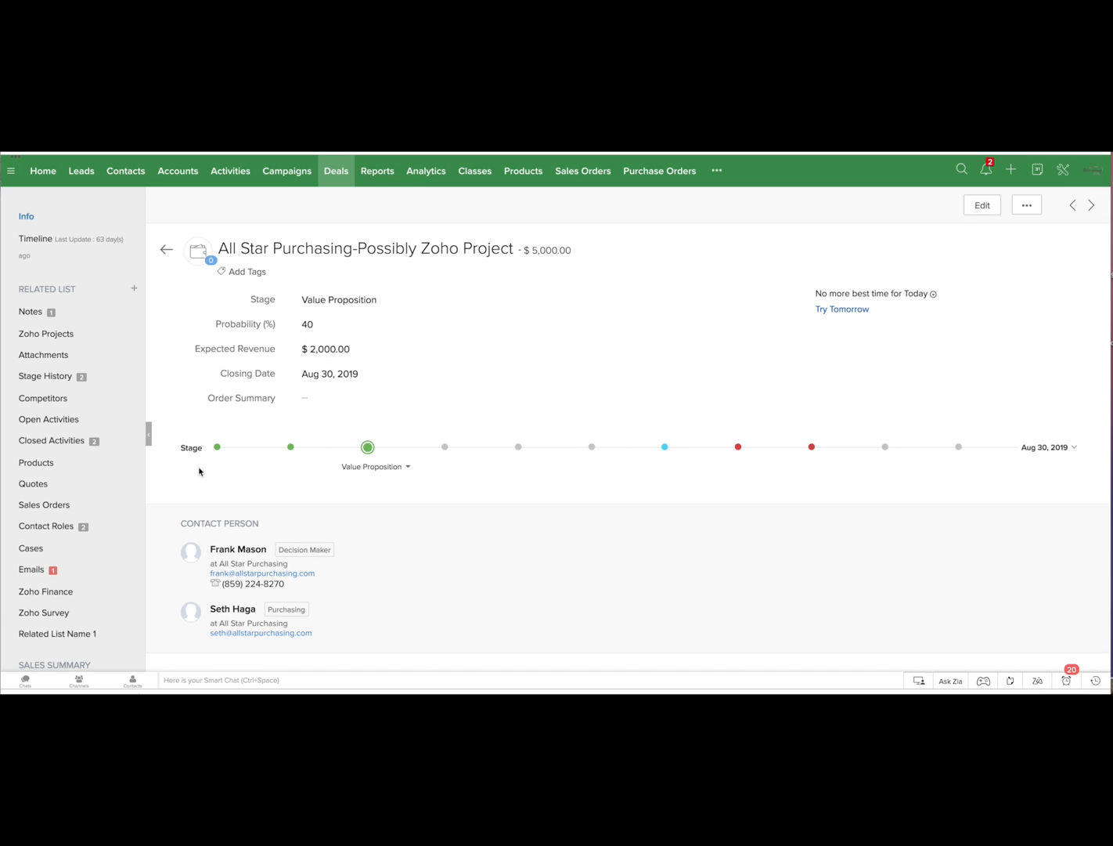
pyautogui.moveTo(852, 457)
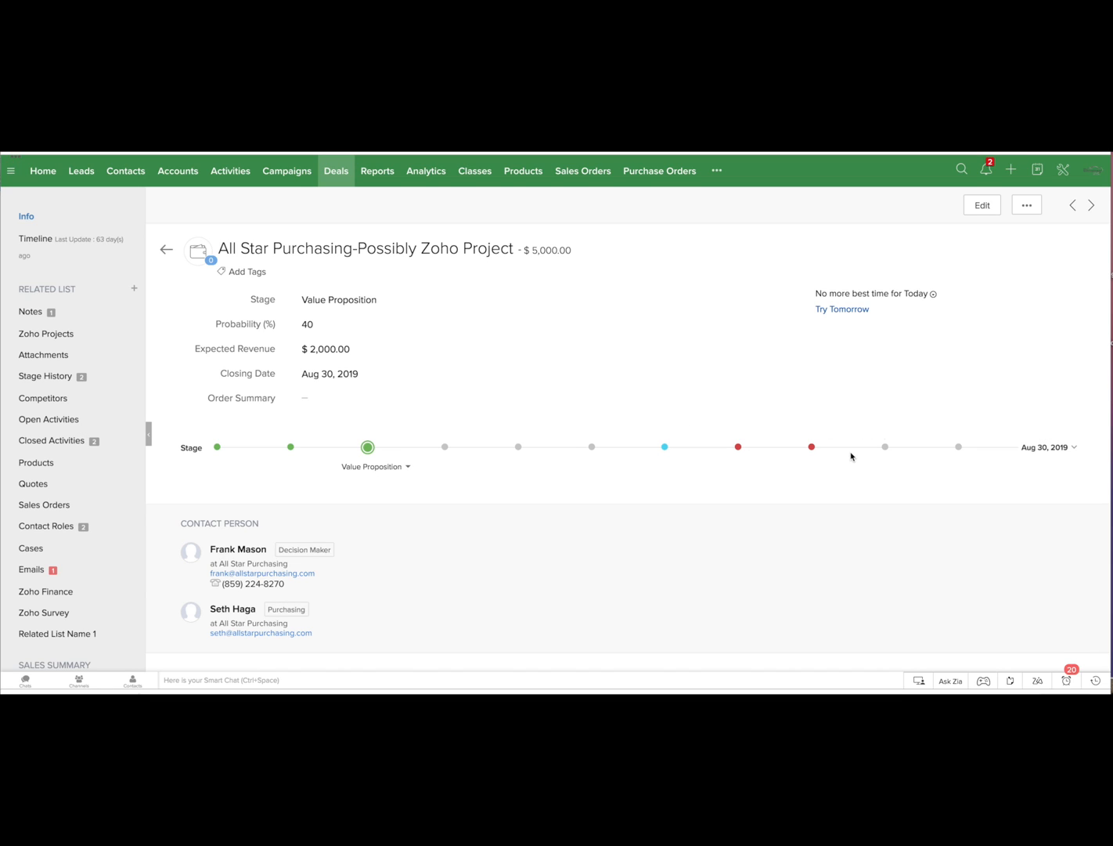
pyautogui.moveTo(379, 496)
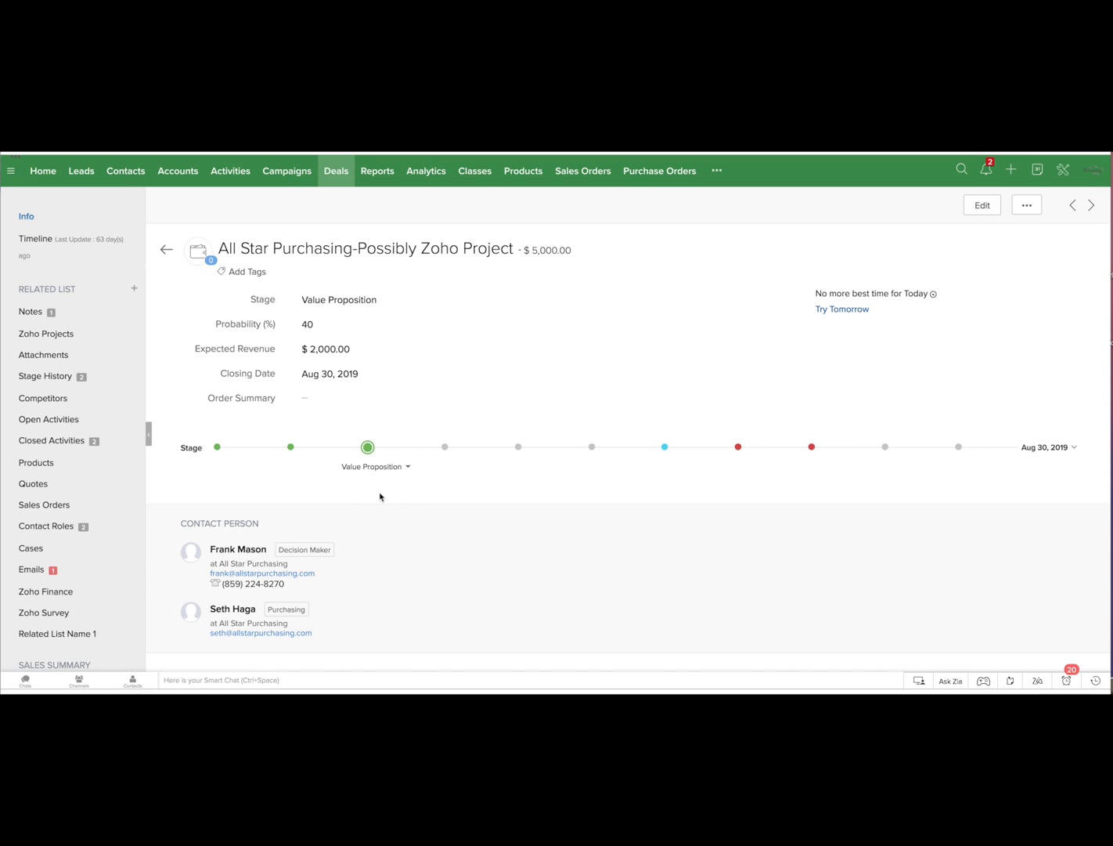
pyautogui.moveTo(401, 486)
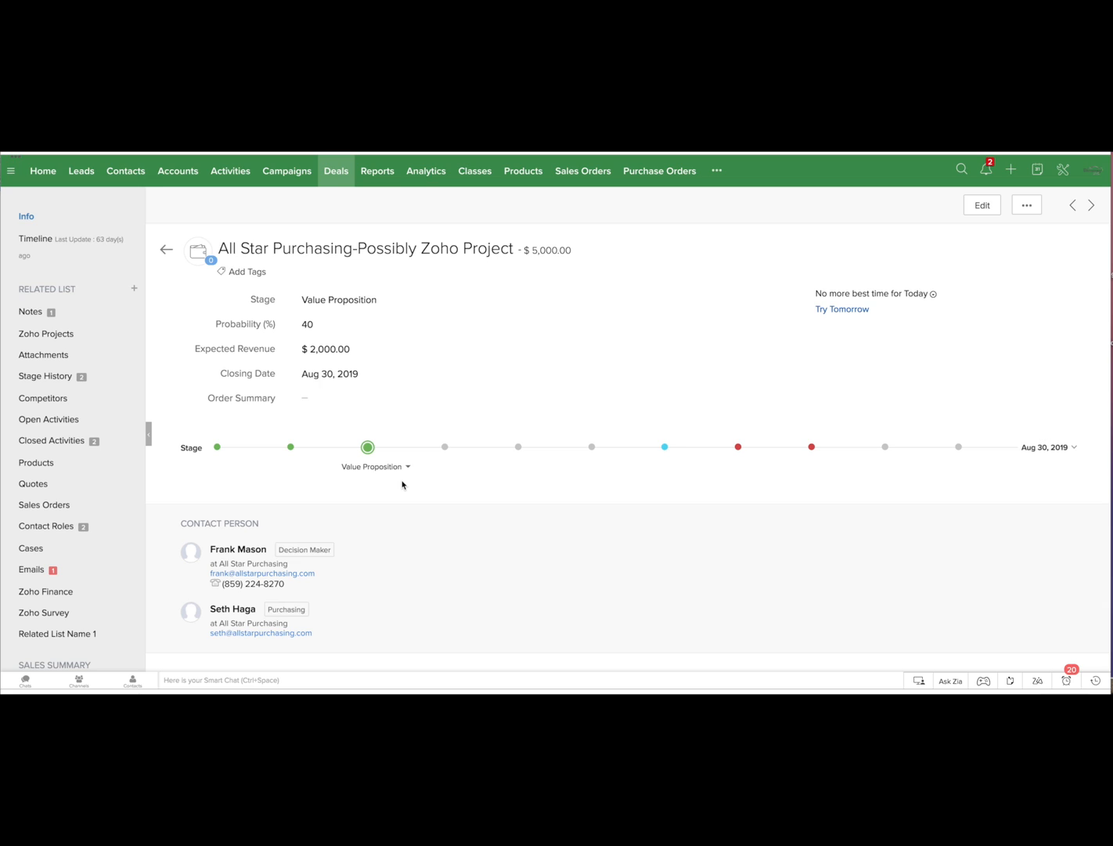
# Move the deal through Identify Decision Makers to Negotiation/Review, giving 90% probability and $5,000.00 expected revenue
pyautogui.click(407, 467)
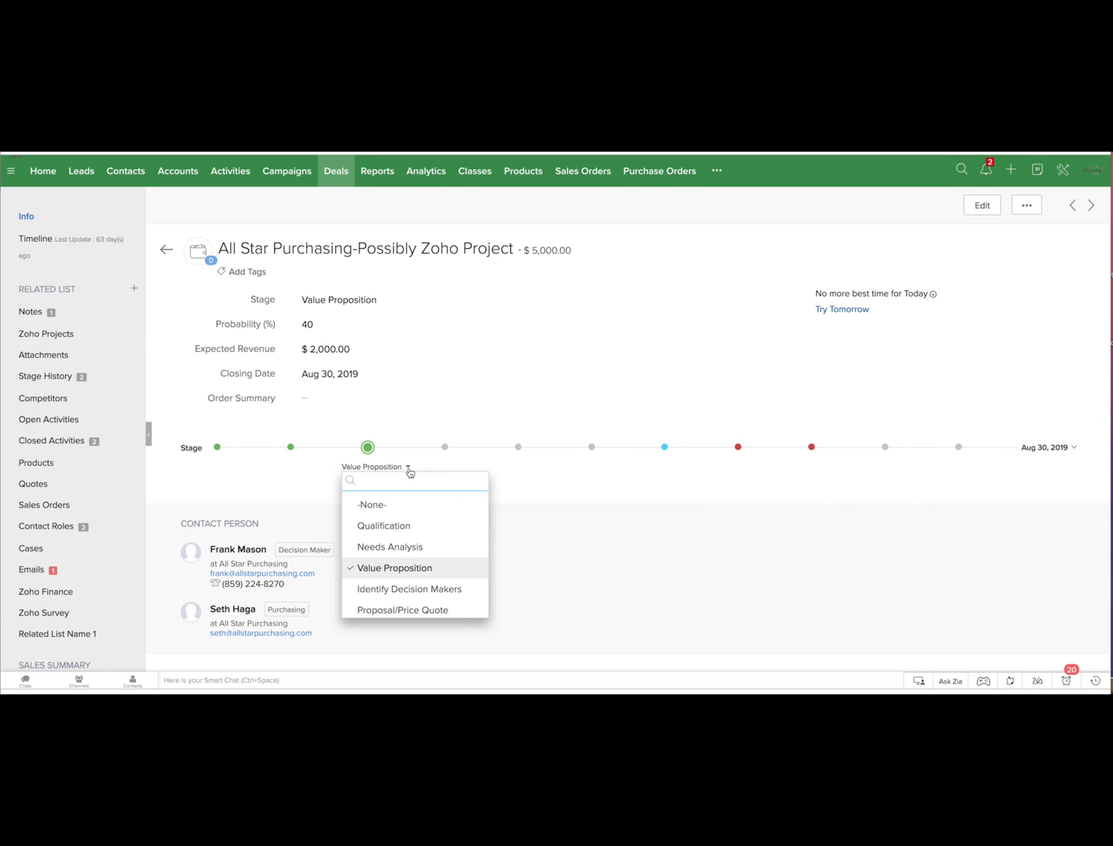
pyautogui.moveTo(385, 527)
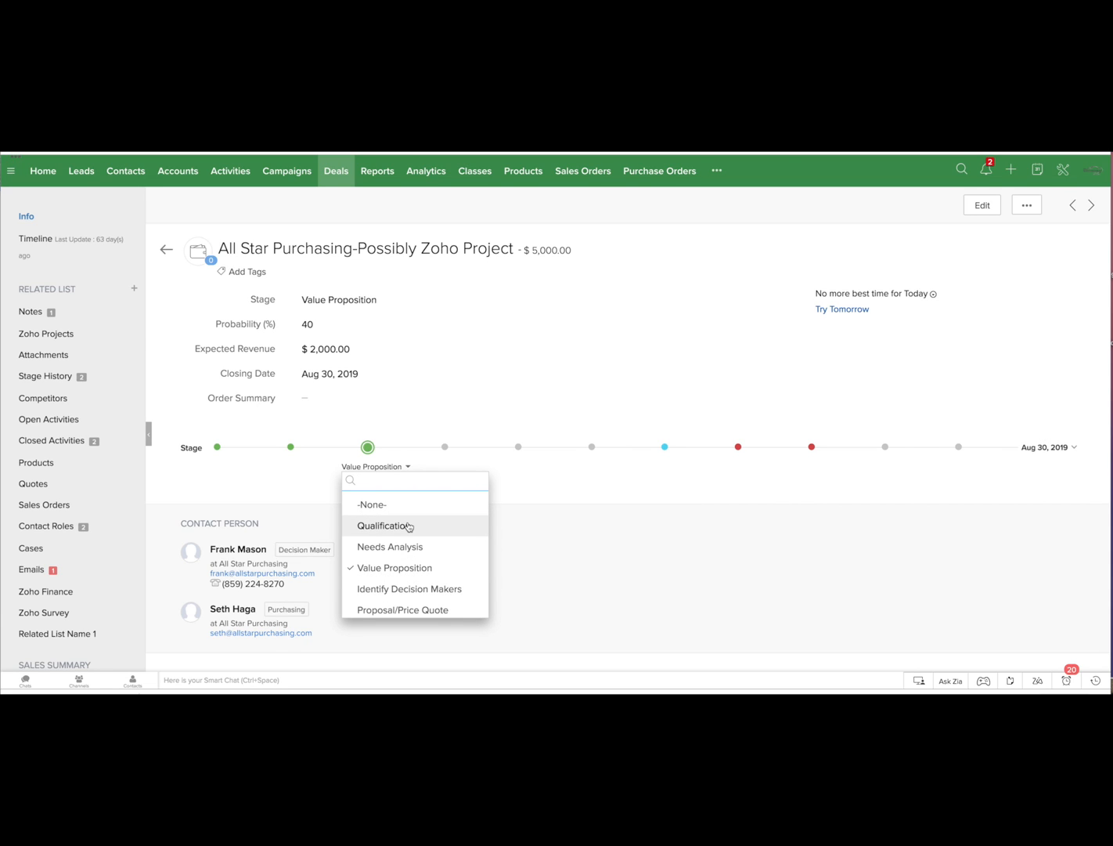
pyautogui.click(409, 589)
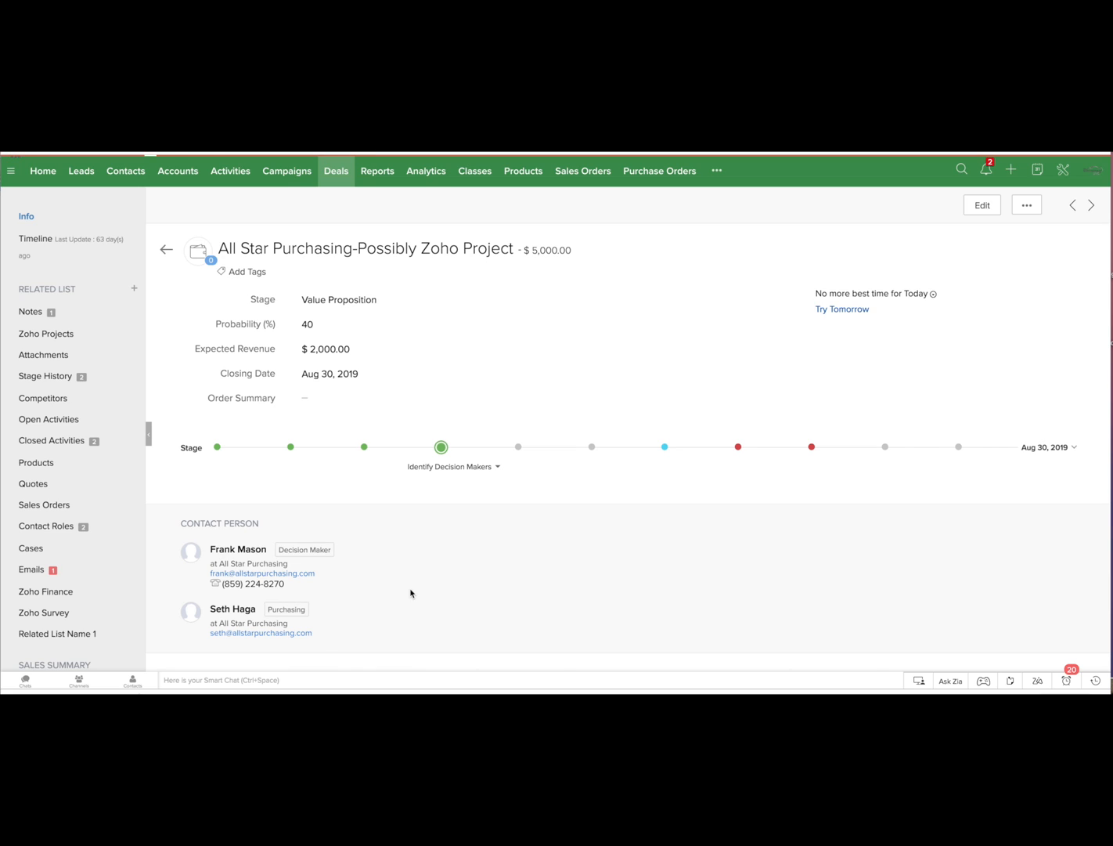
pyautogui.click(442, 448)
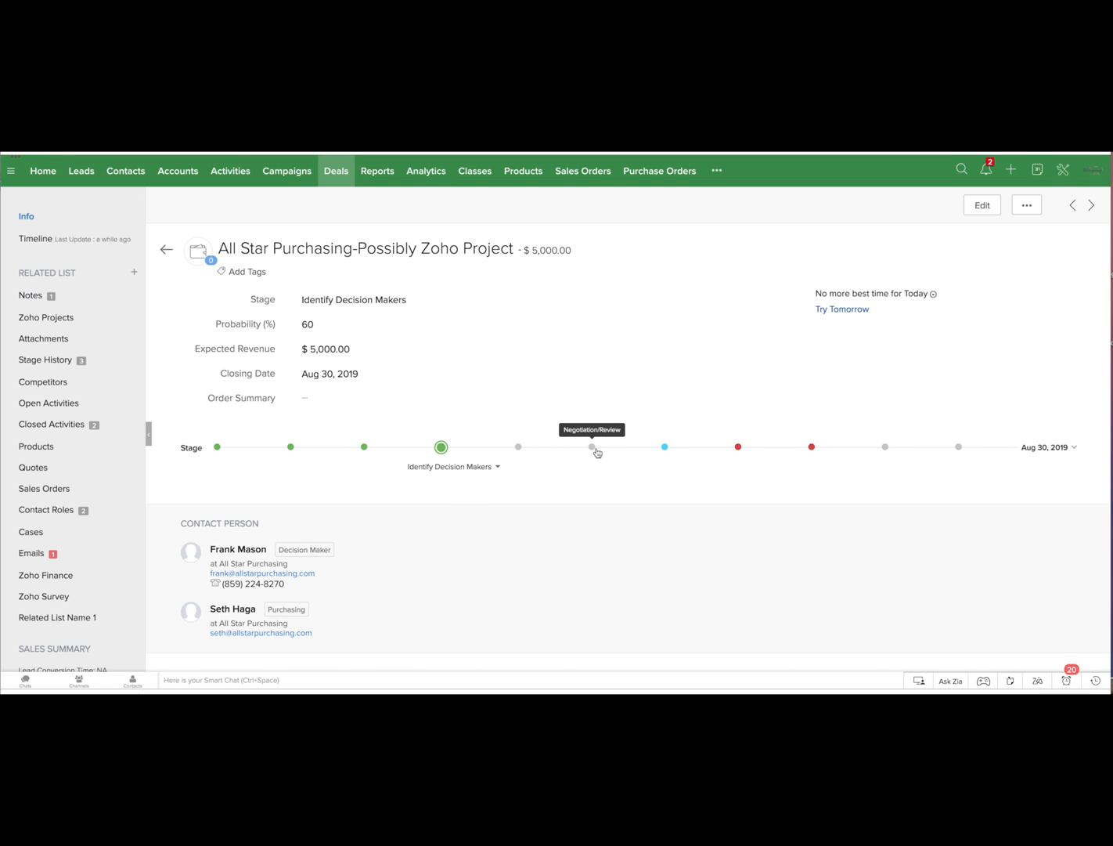
pyautogui.click(592, 448)
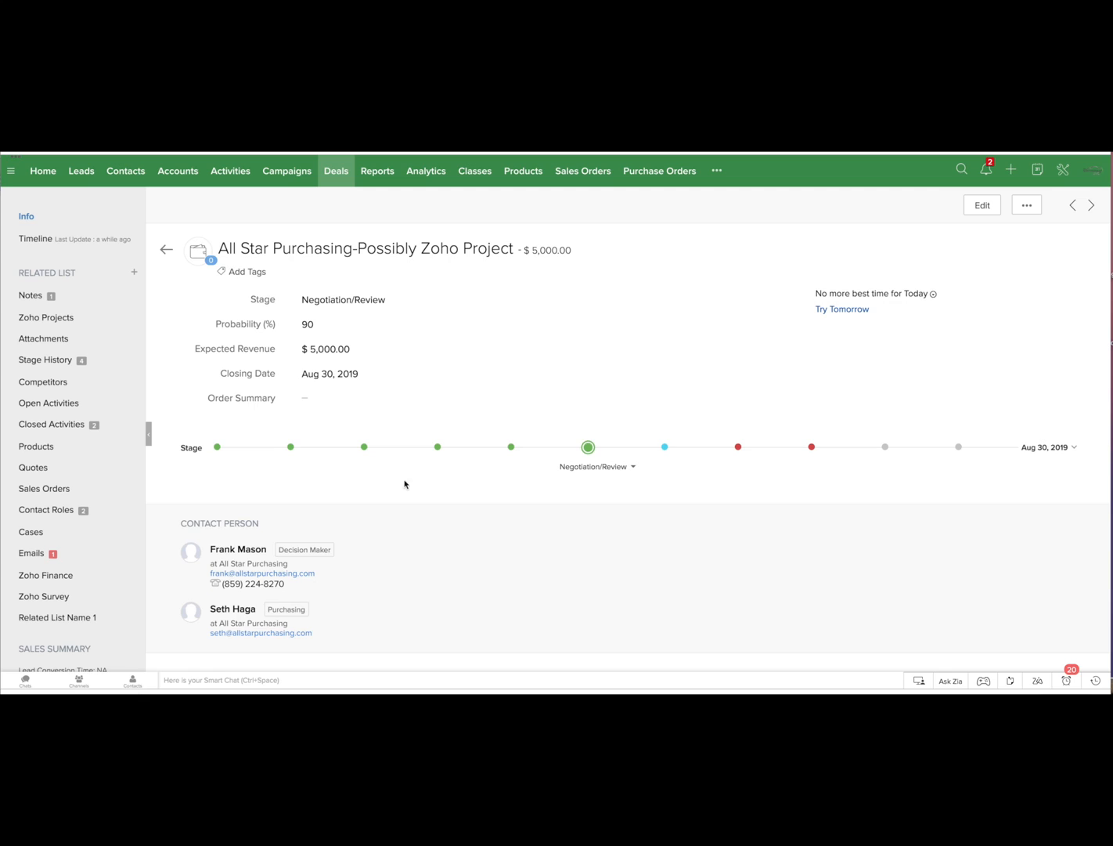
pyautogui.moveTo(775, 463)
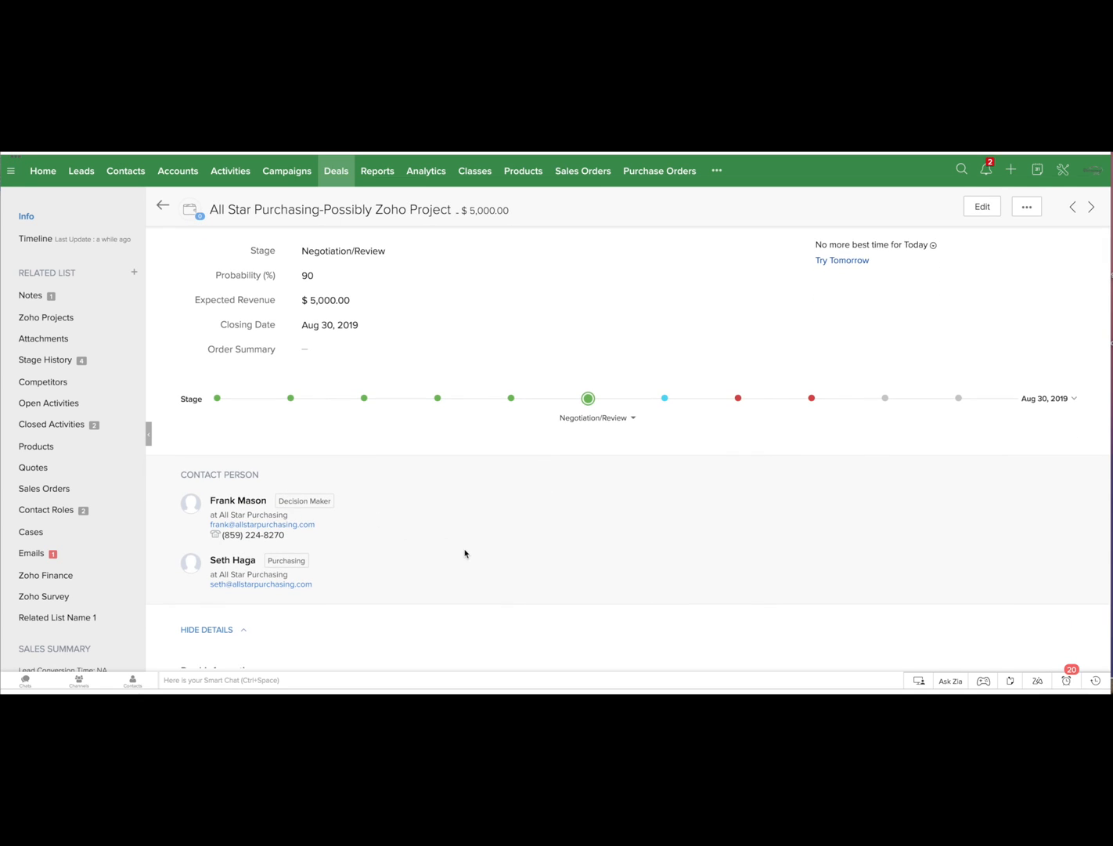
# Review the Deal Information section confirming Stage Negotiation/Review and Probability 90, collapsing and re-expanding details
pyautogui.scroll(-3)
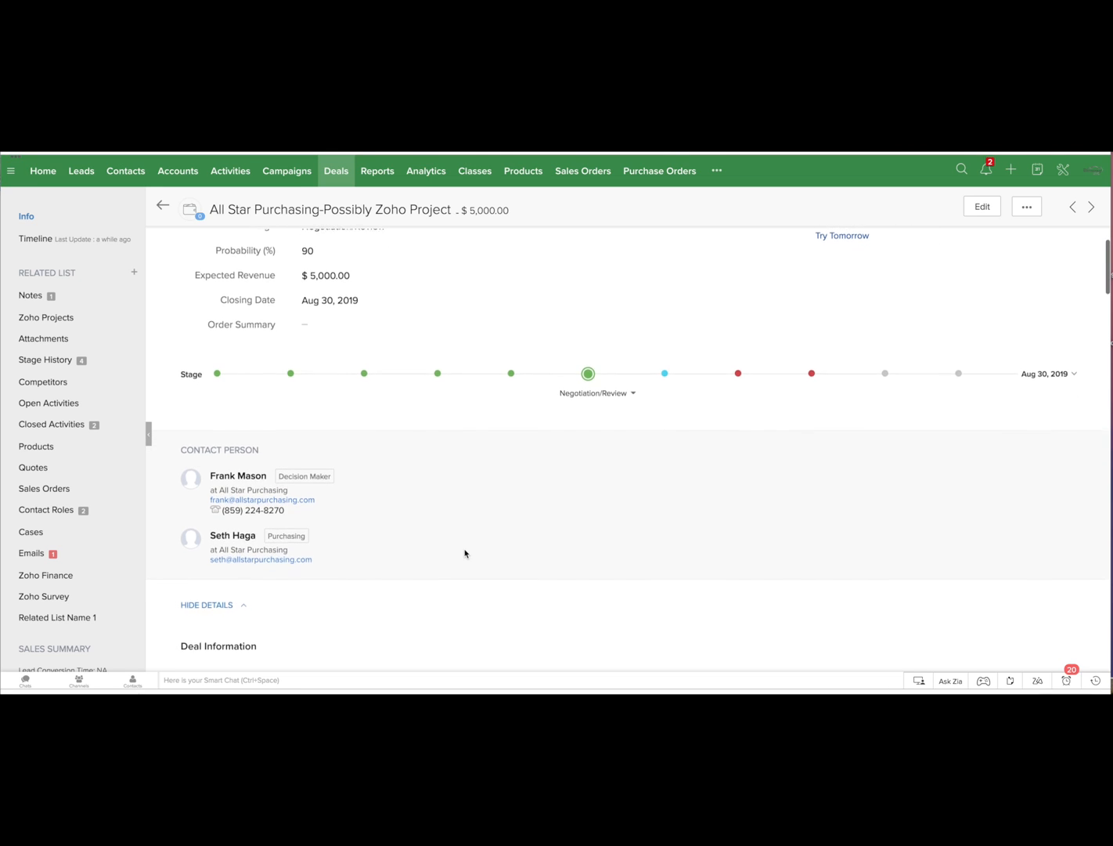
pyautogui.scroll(-3)
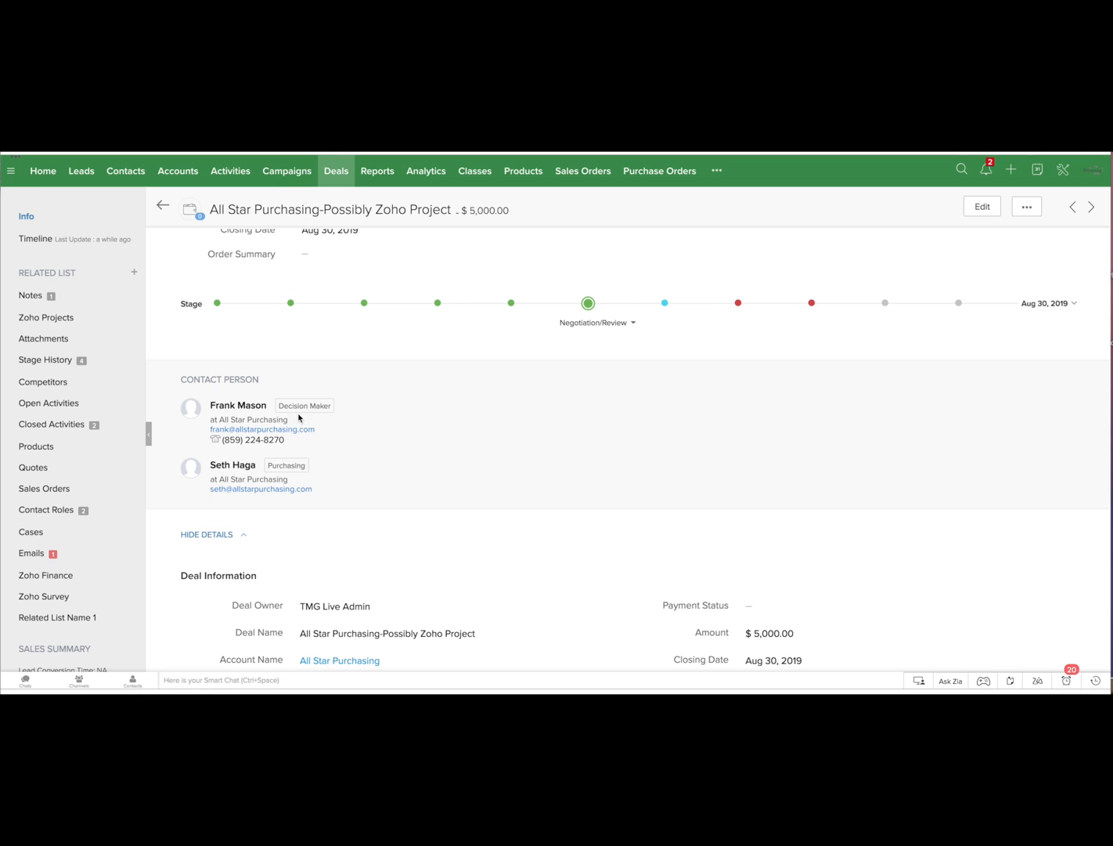
pyautogui.moveTo(416, 548)
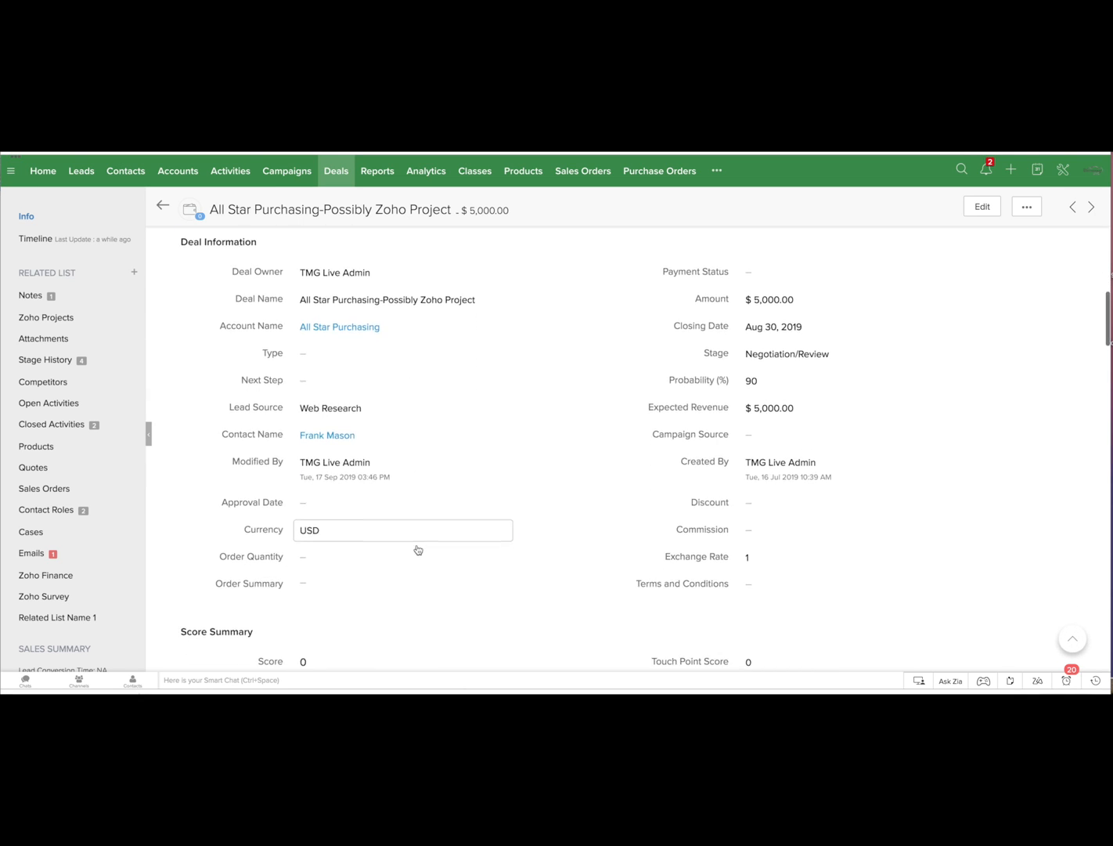
pyautogui.scroll(-3)
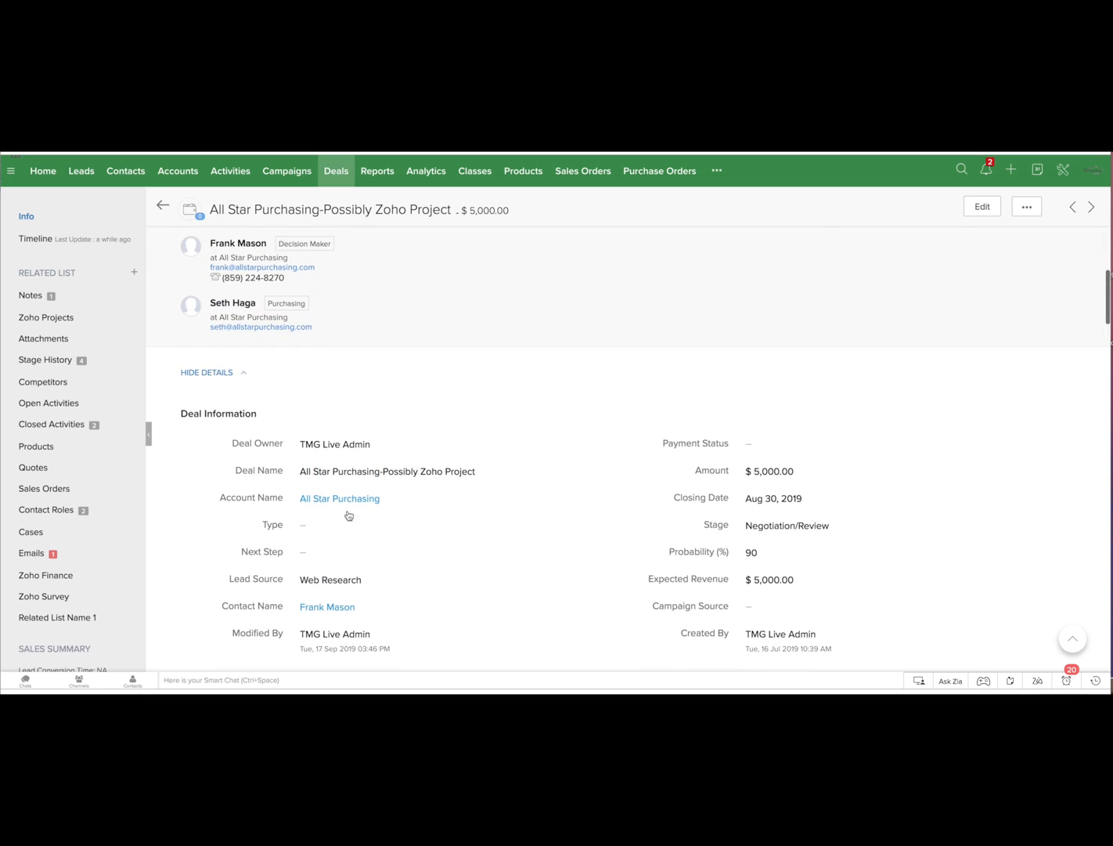
pyautogui.click(207, 373)
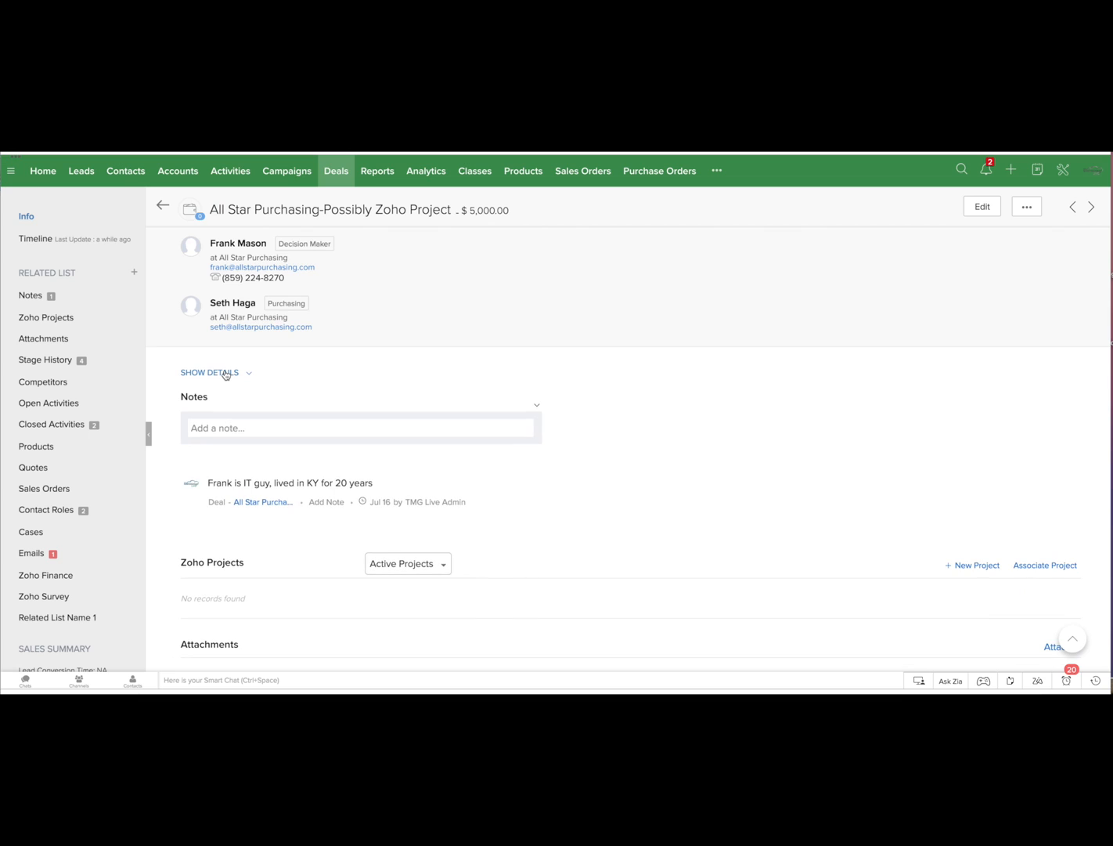
pyautogui.click(210, 373)
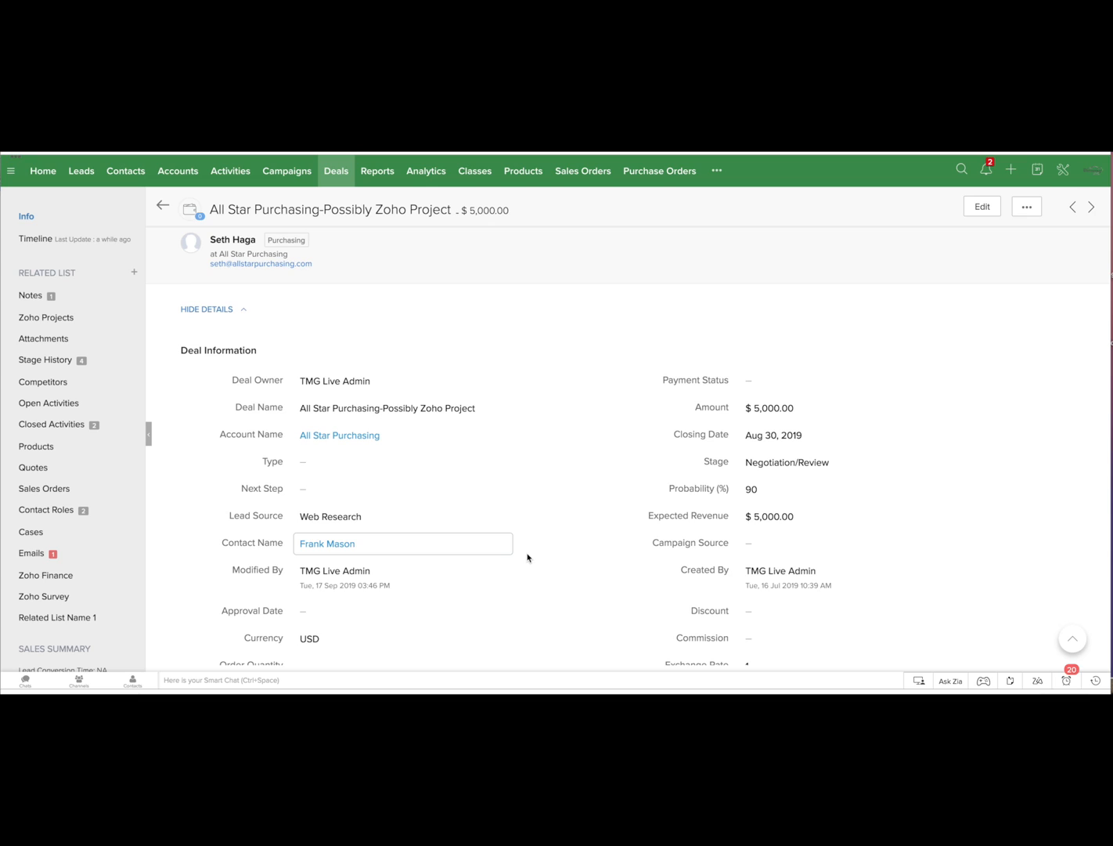
pyautogui.scroll(-3)
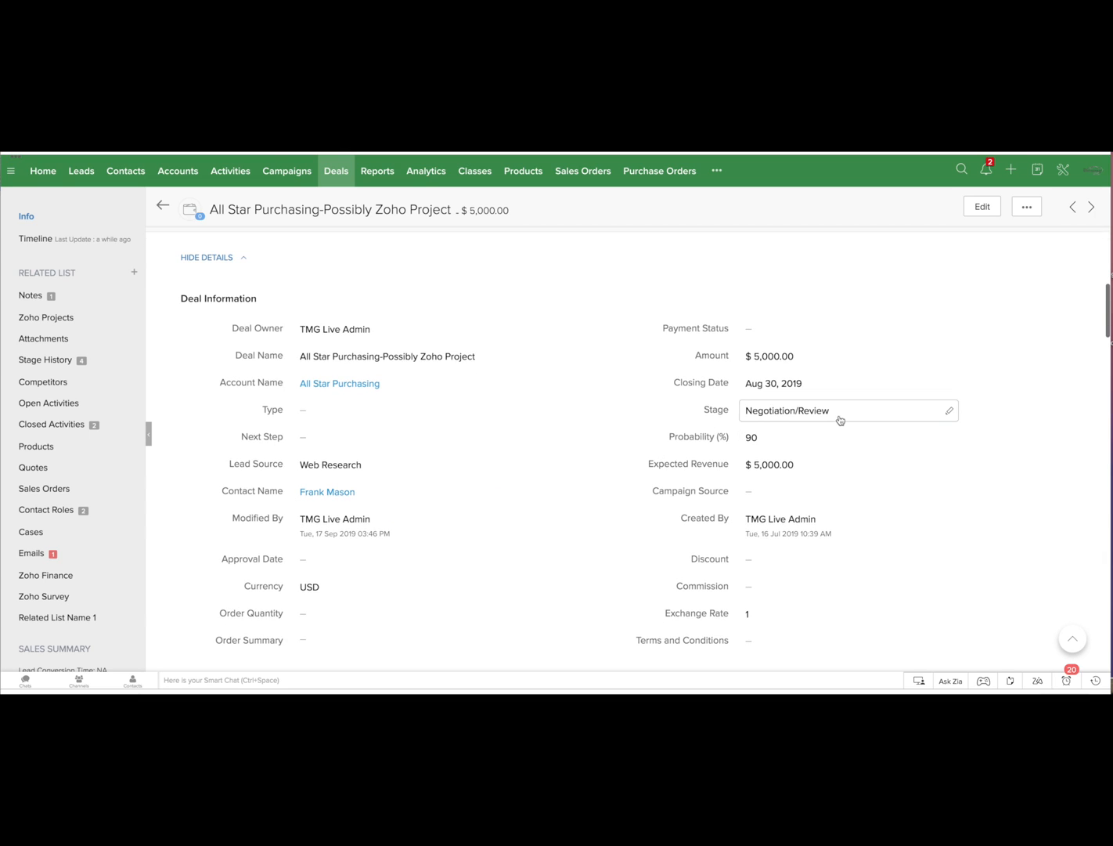
pyautogui.click(846, 410)
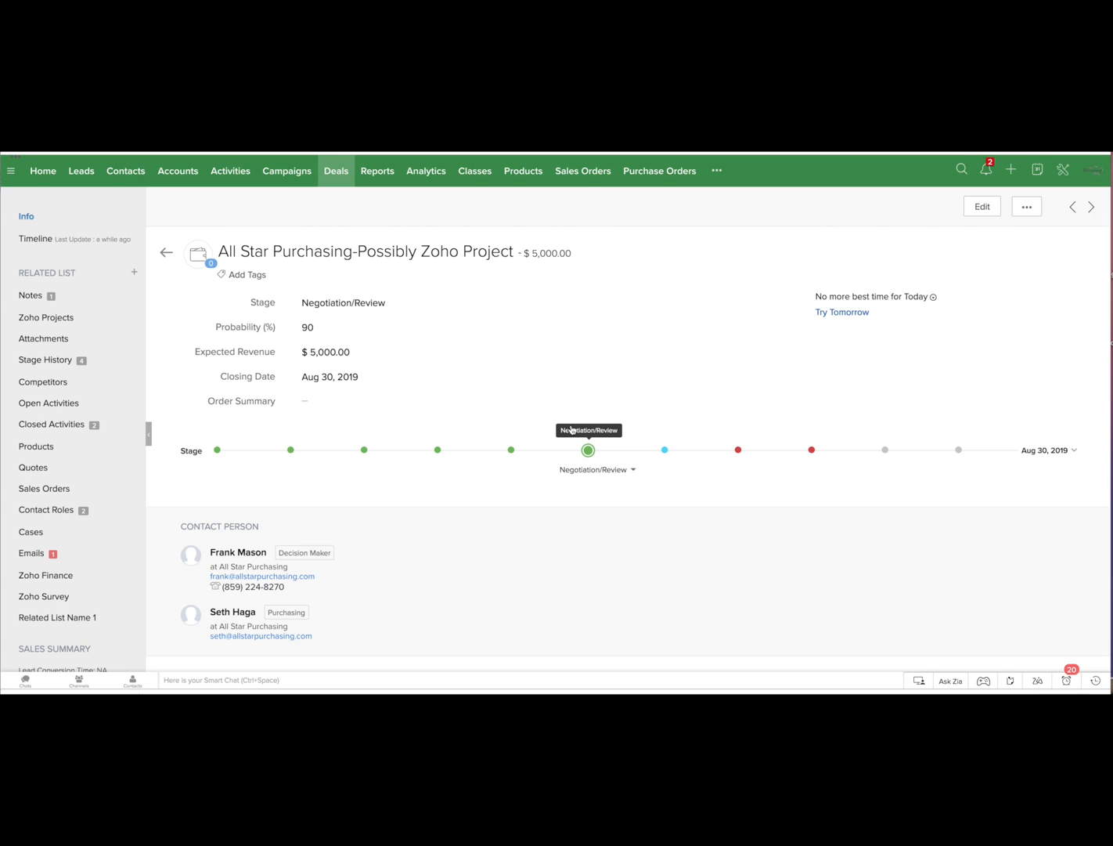
pyautogui.moveTo(166, 252)
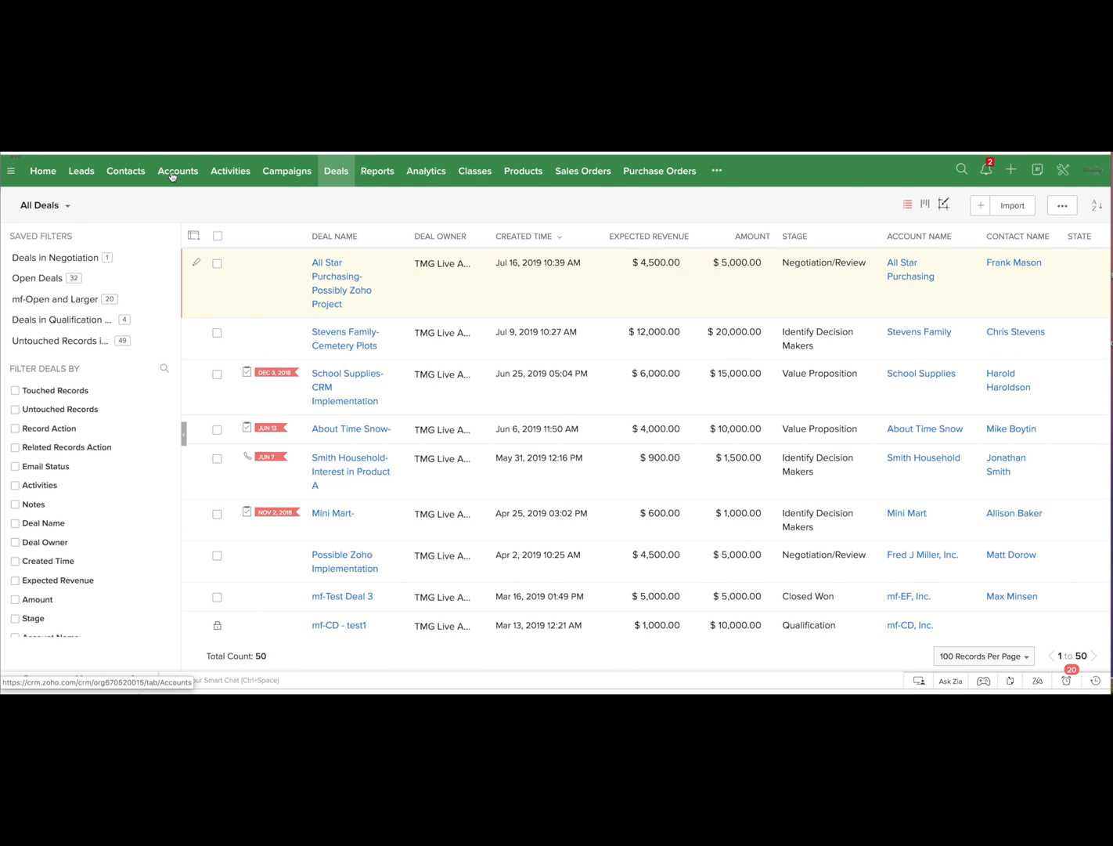
pyautogui.click(178, 171)
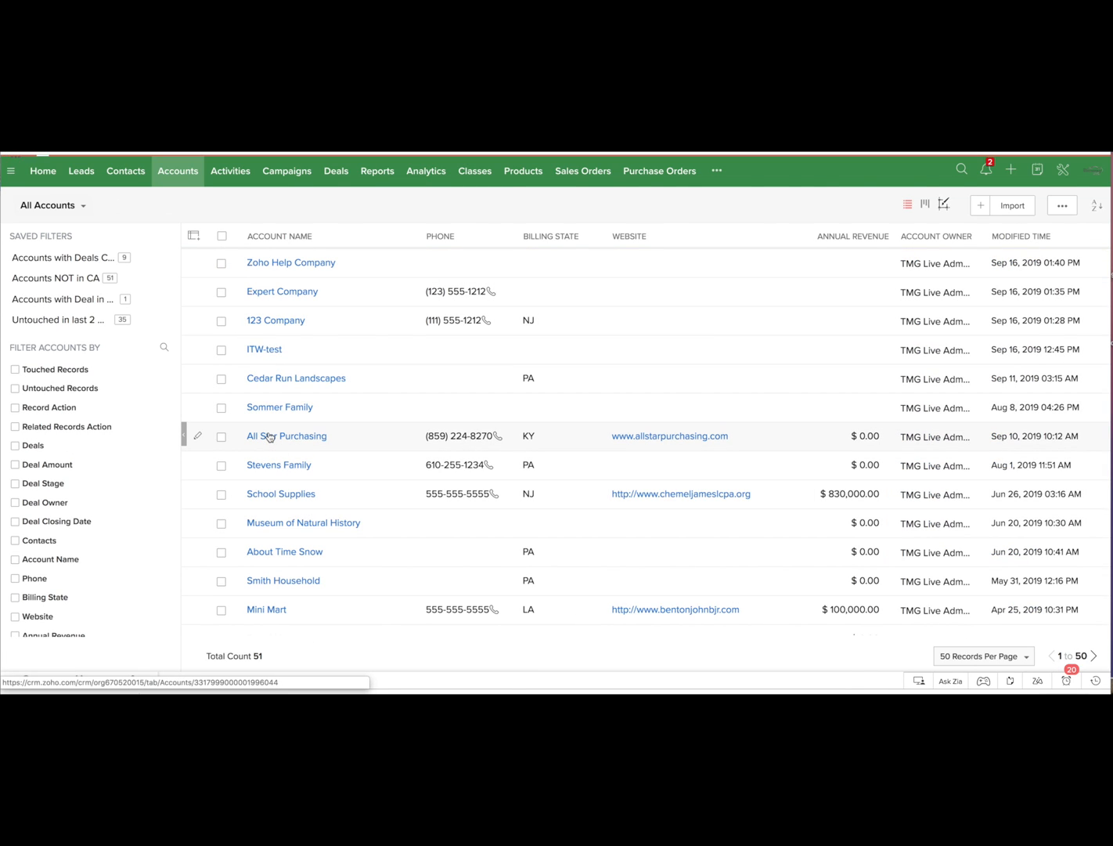
pyautogui.click(287, 435)
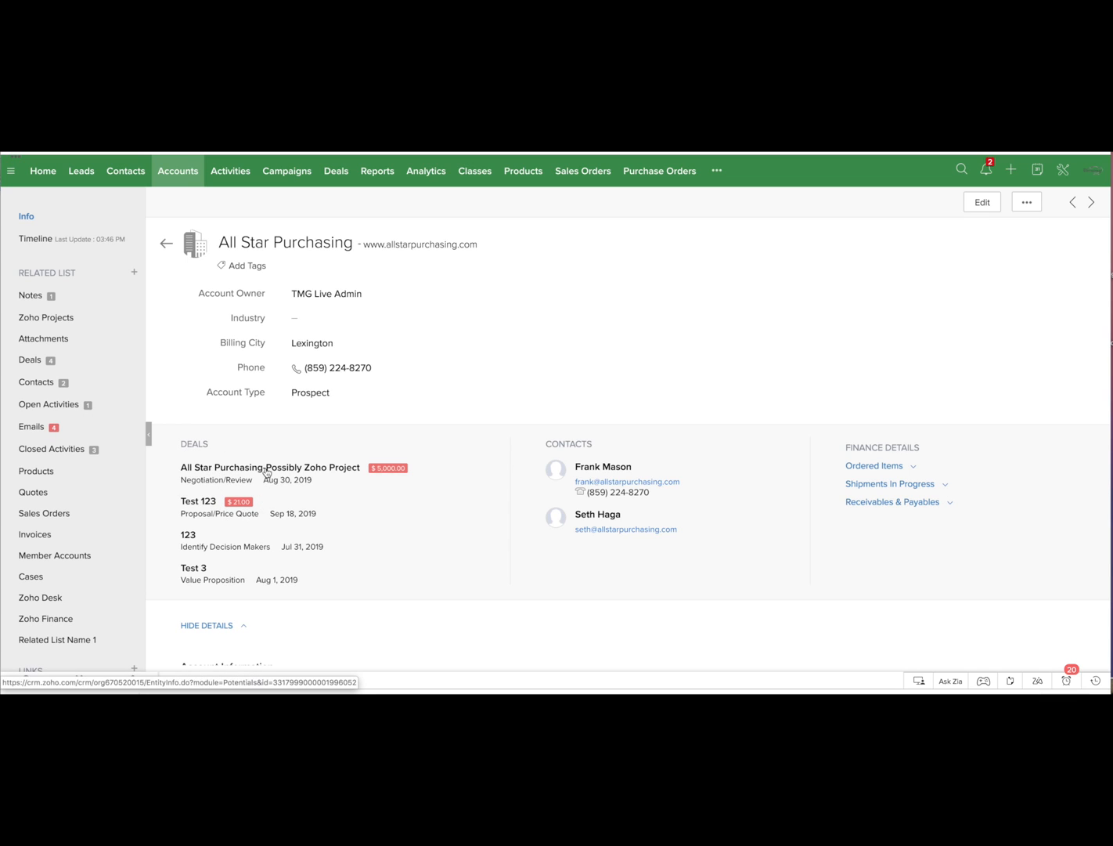
pyautogui.moveTo(223, 291)
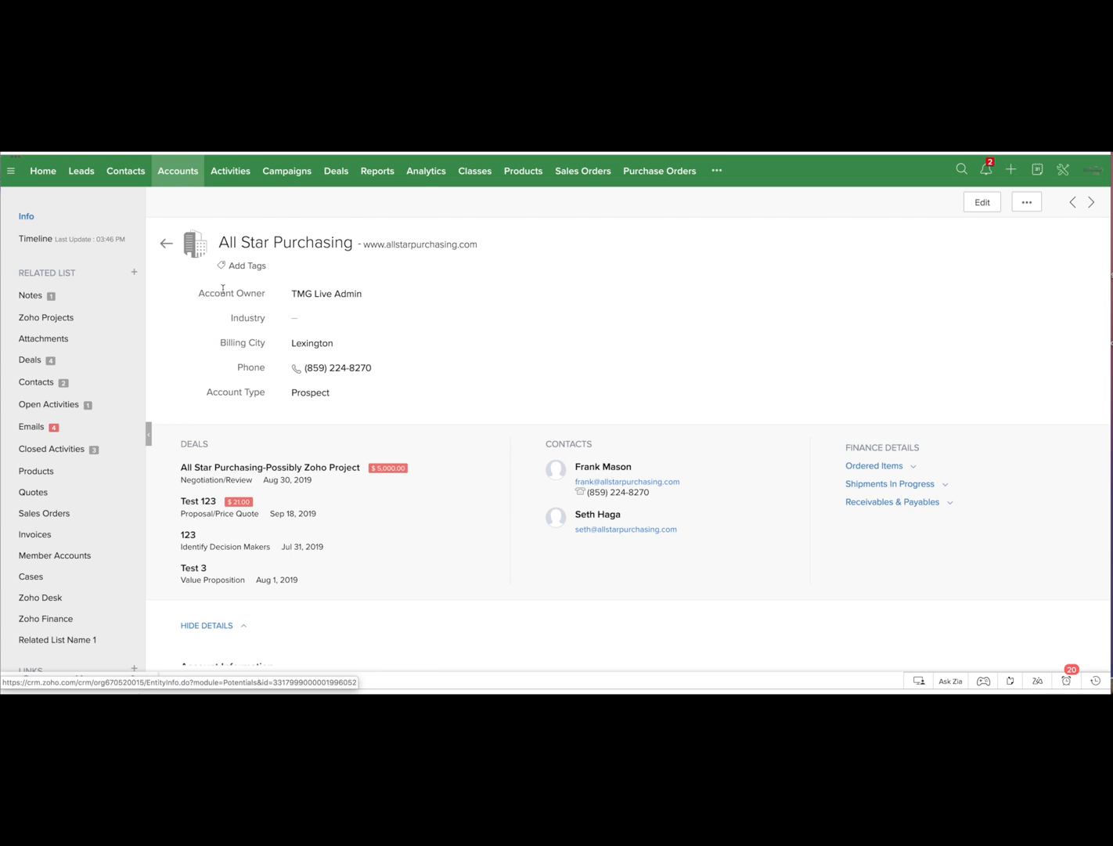
pyautogui.click(335, 170)
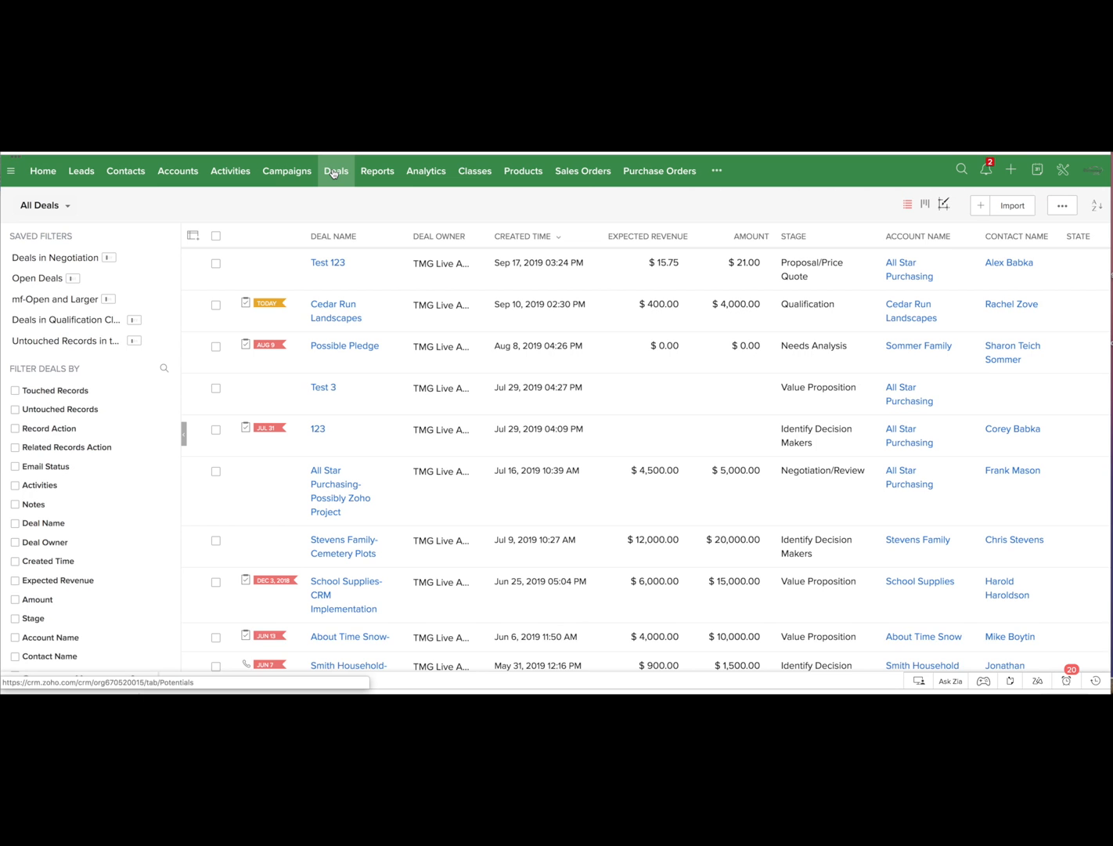